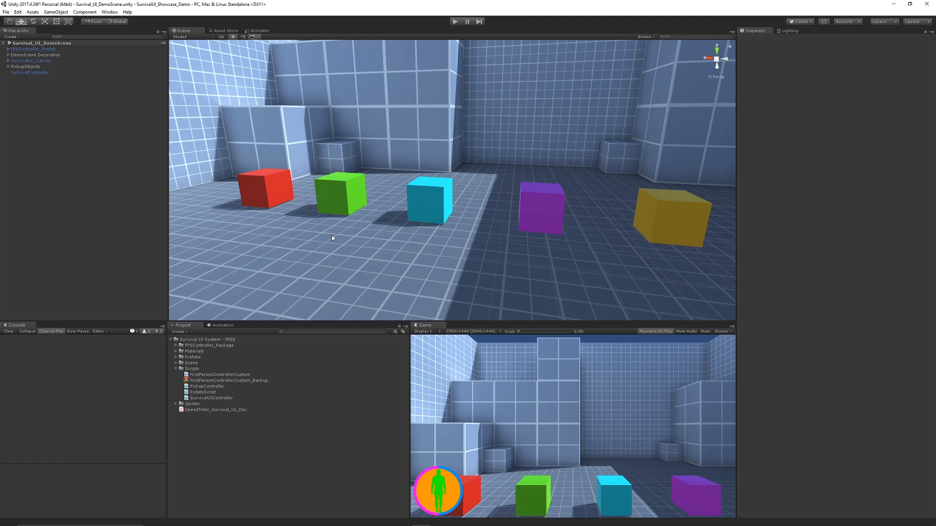
mouse_move(223, 243)
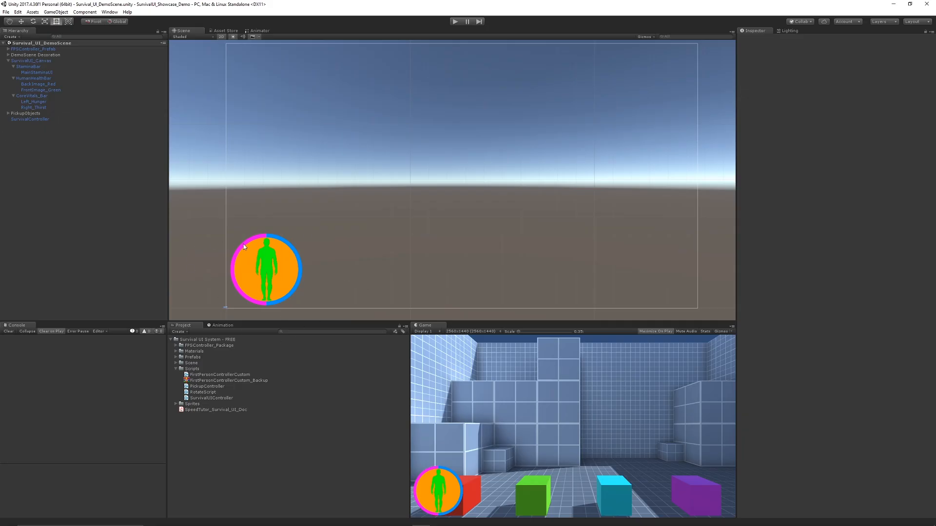
mouse_move(276, 276)
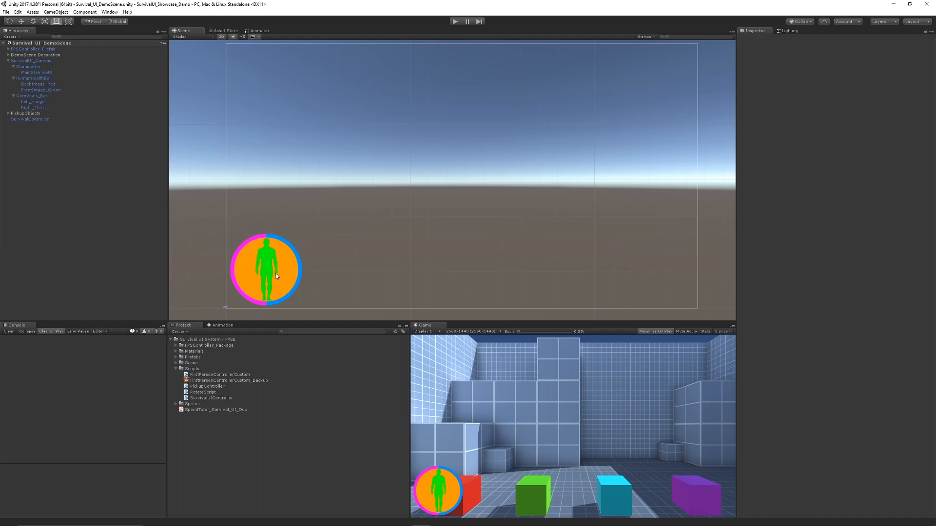
mouse_move(290, 267)
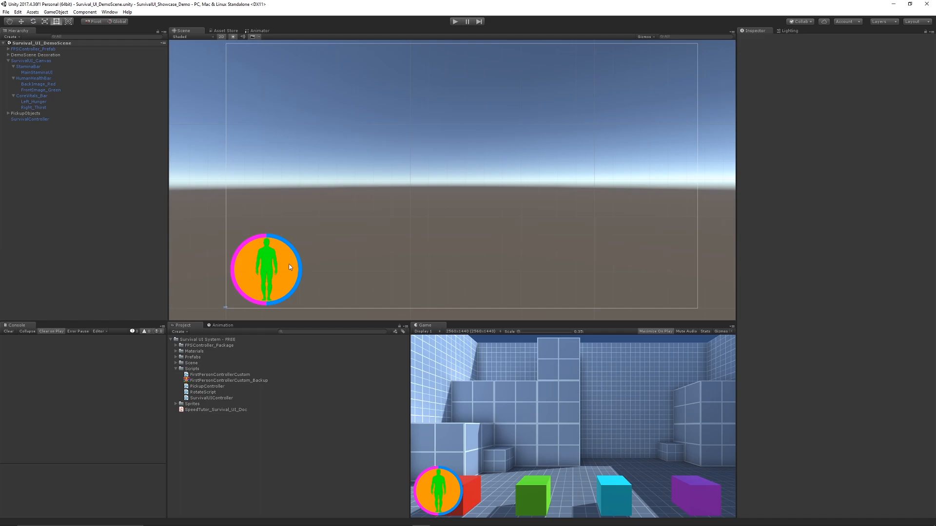
mouse_move(268, 267)
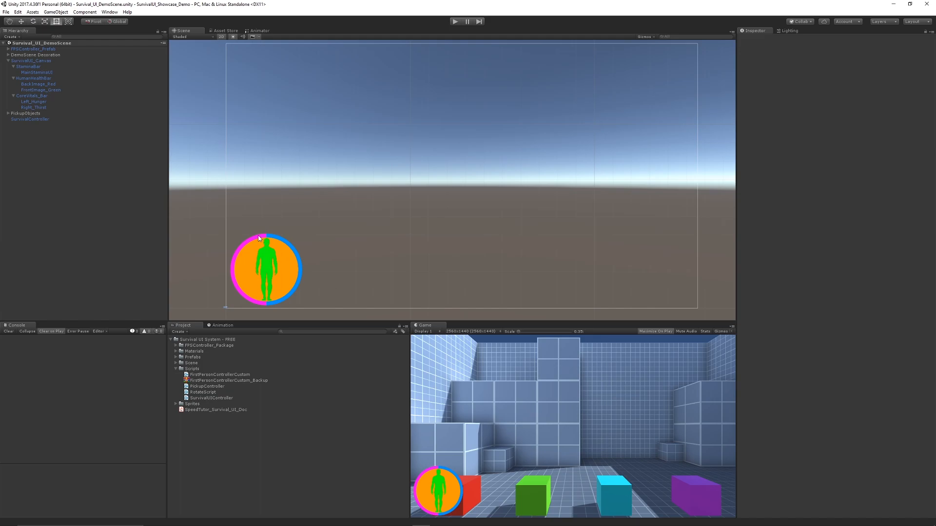
mouse_move(232, 293)
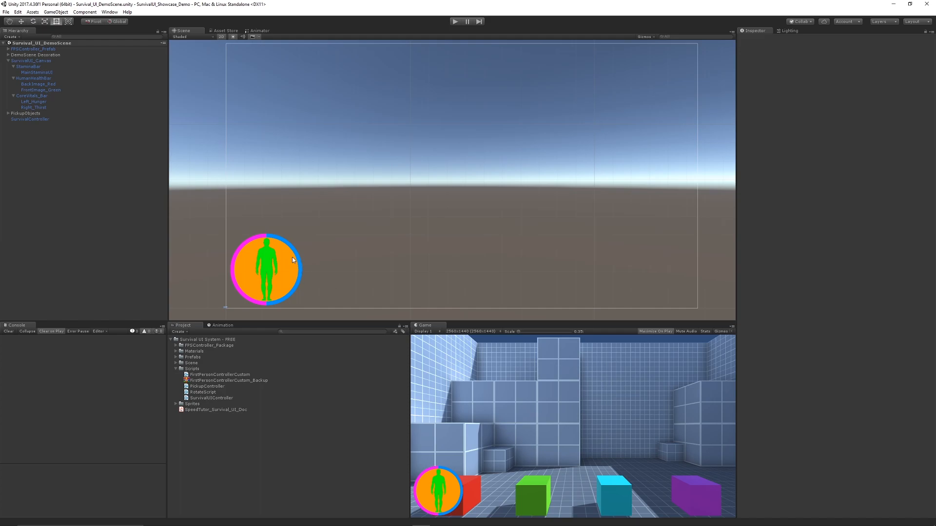
mouse_move(162, 85)
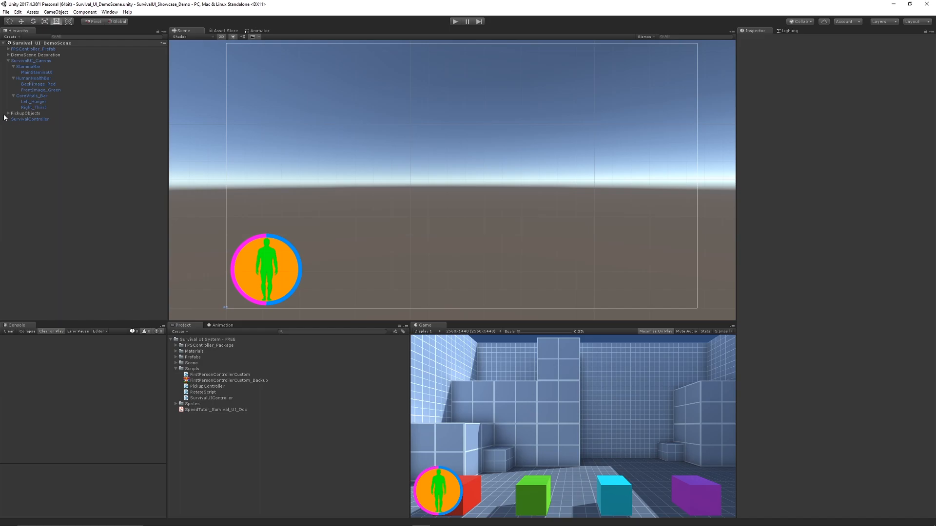
Reveal the pickup cubes under PickupObjects and show the SurvivalController's health, stamina, hunger and thirst settings.
left_click(30, 119)
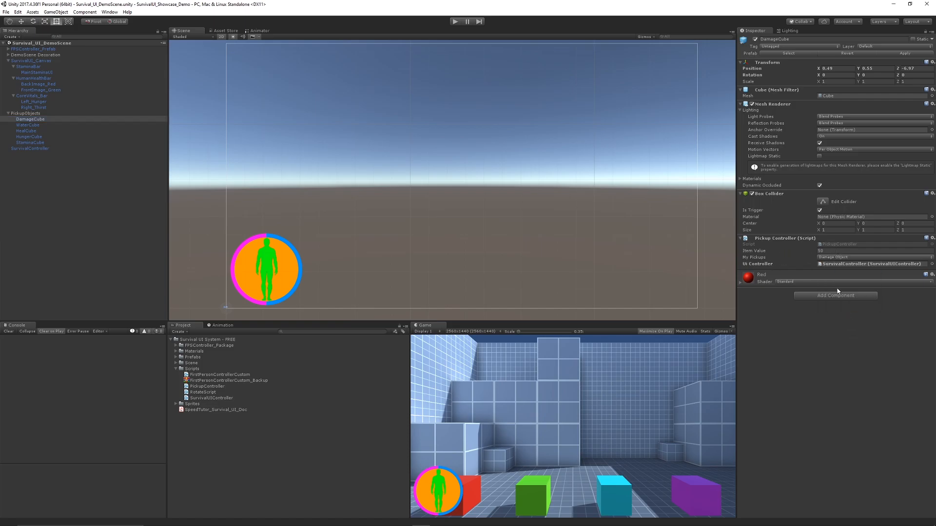
mouse_move(111, 176)
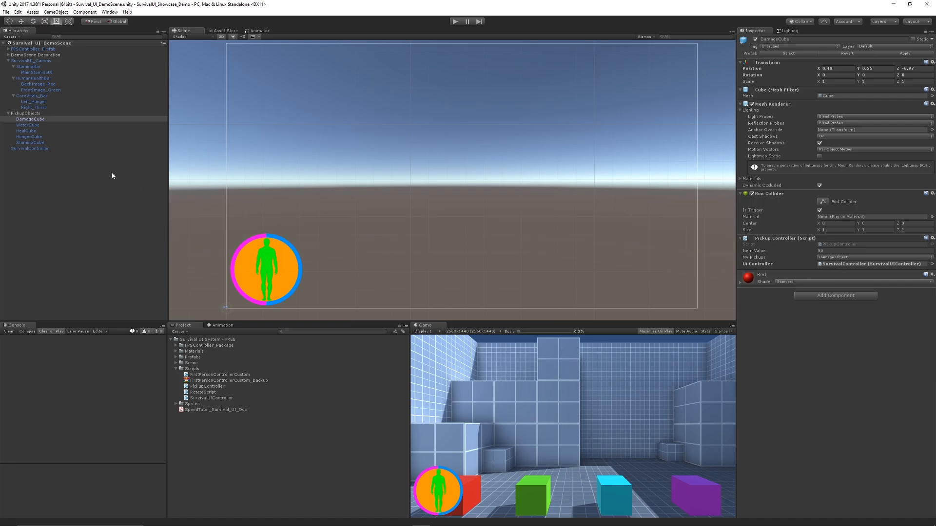
left_click(31, 148)
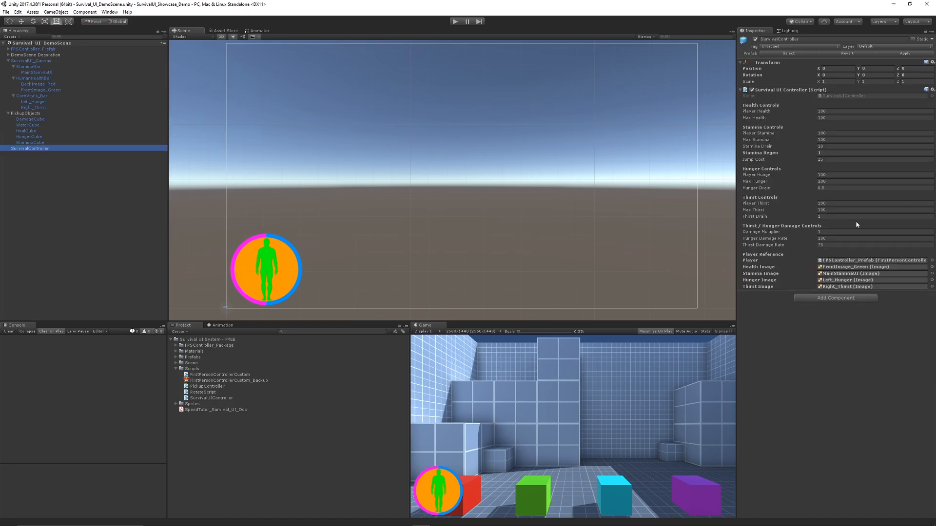
mouse_move(803, 116)
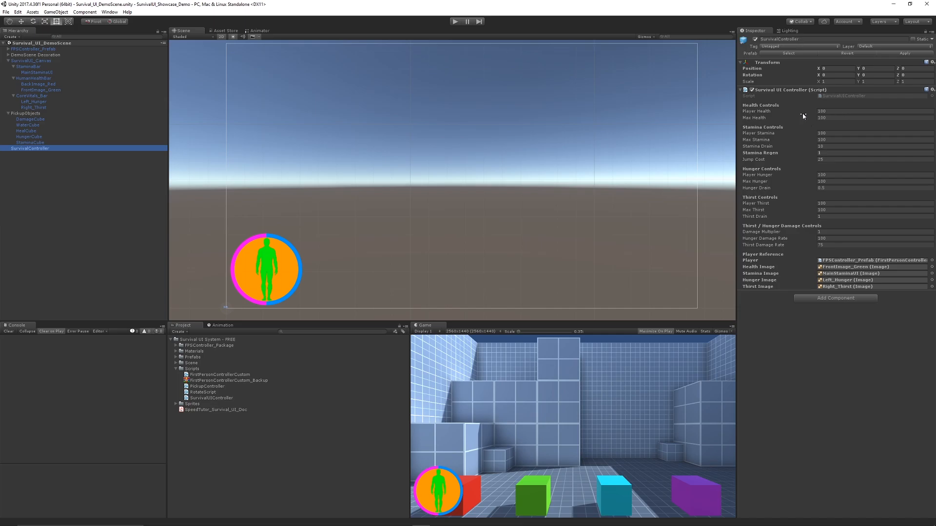
mouse_move(792, 161)
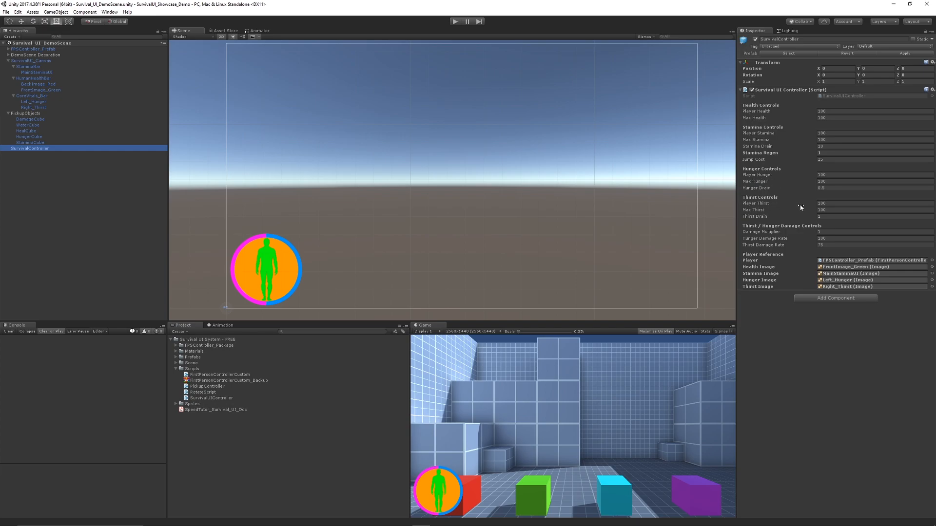
mouse_move(791, 245)
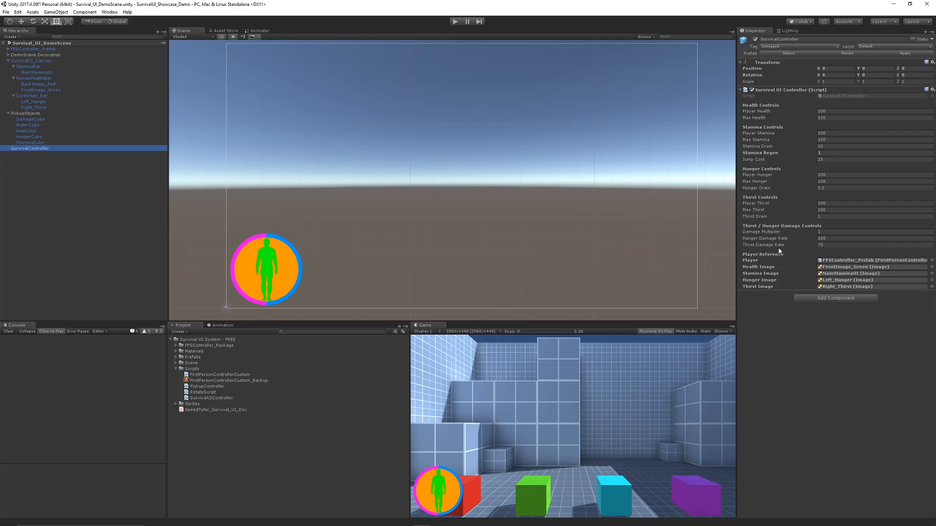
mouse_move(816, 276)
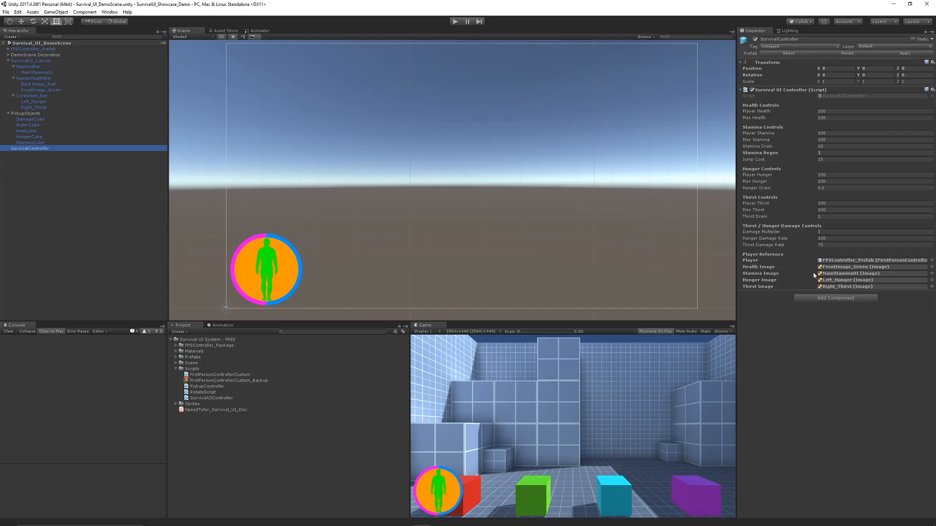
mouse_move(755, 368)
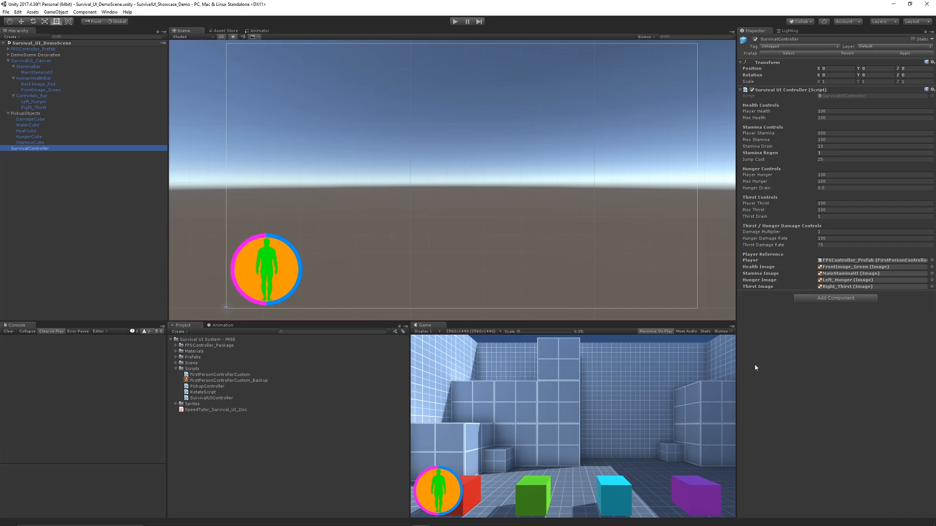
mouse_move(421, 465)
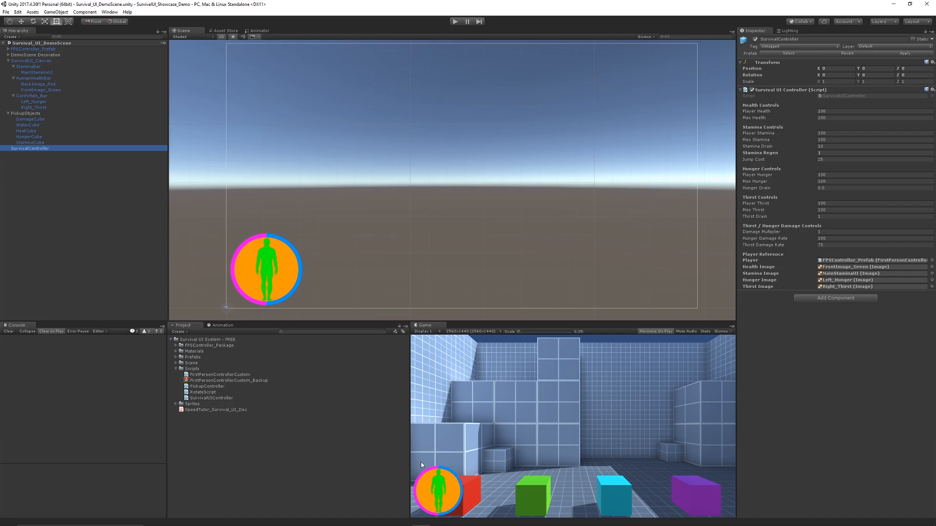
mouse_move(426, 482)
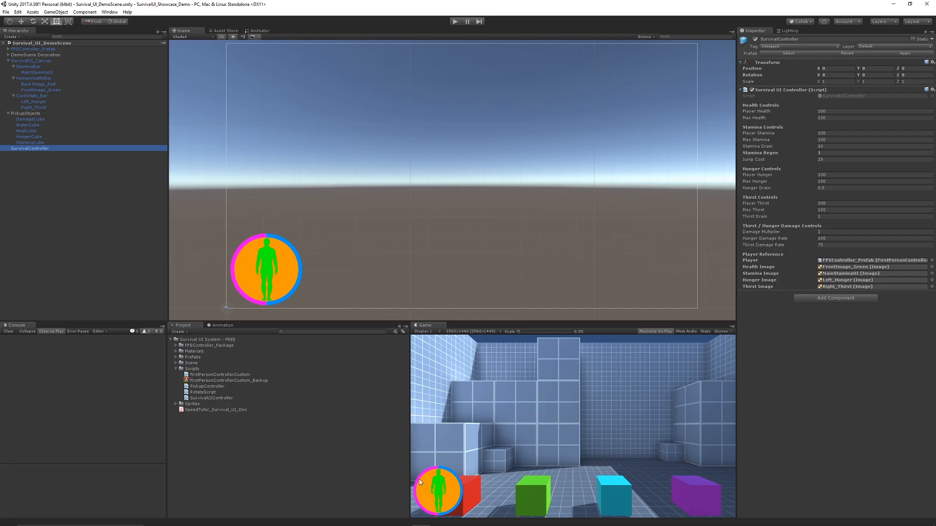
mouse_move(225, 379)
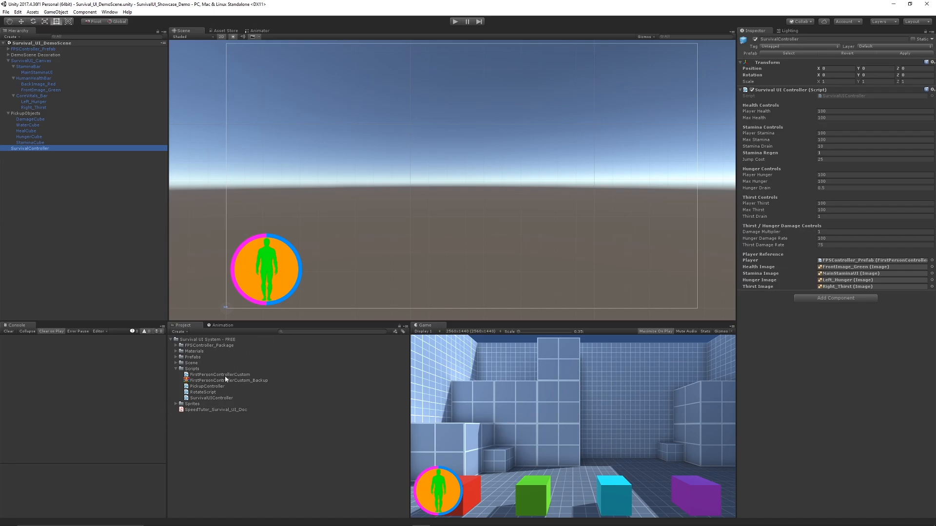
Show the FirstPersonControllerCustom script's source code and import settings from the Scripts folder.
left_click(220, 374)
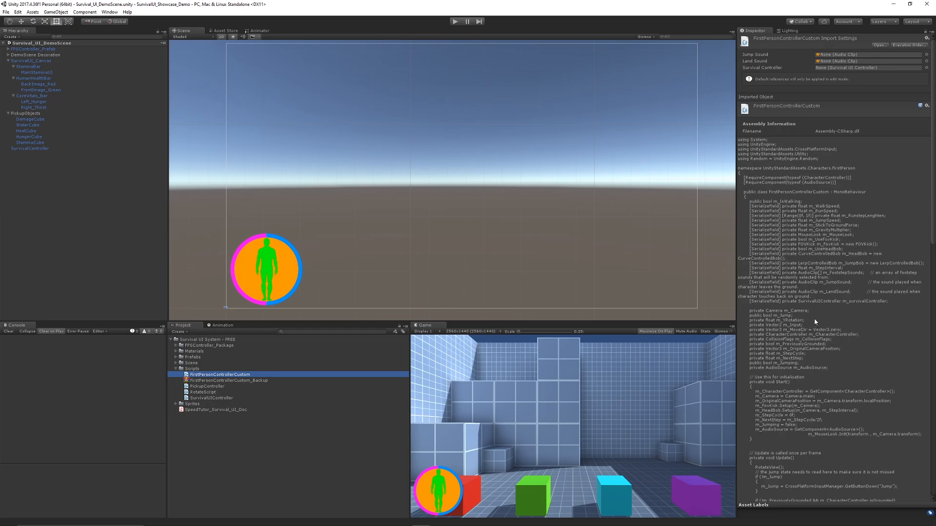
mouse_move(724, 288)
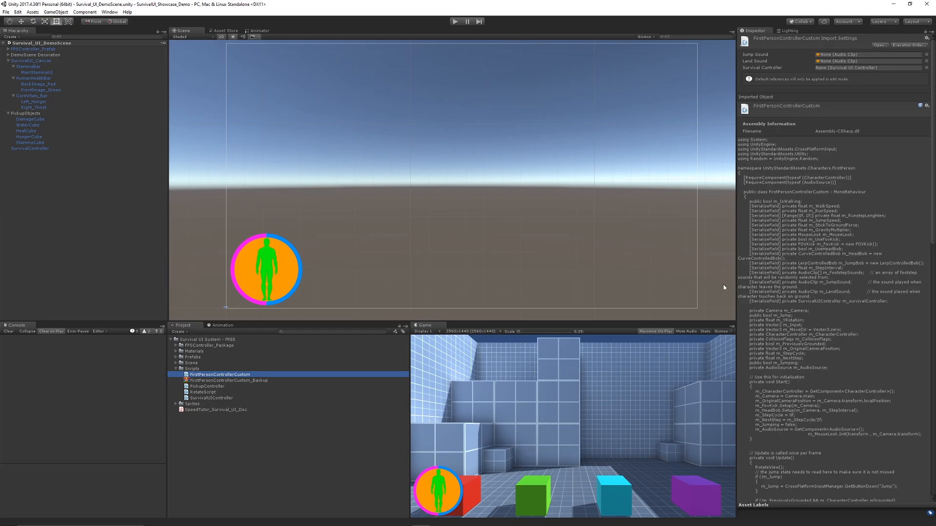